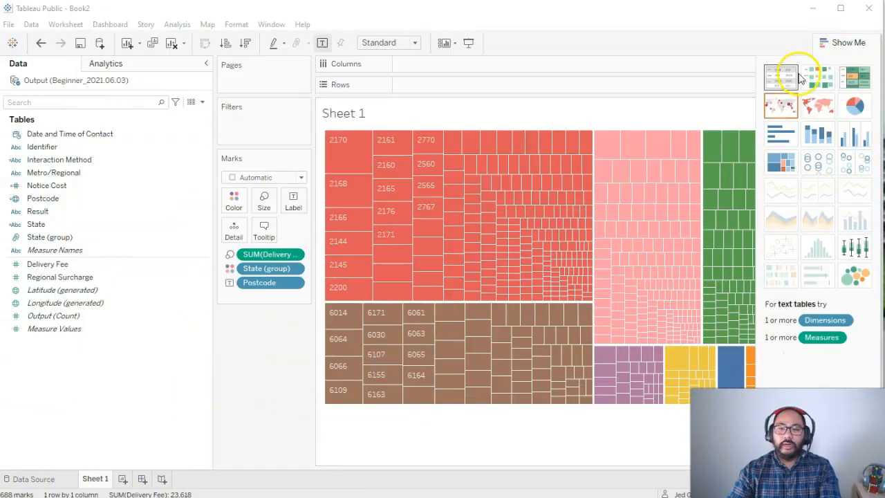
mouse_move(781, 105)
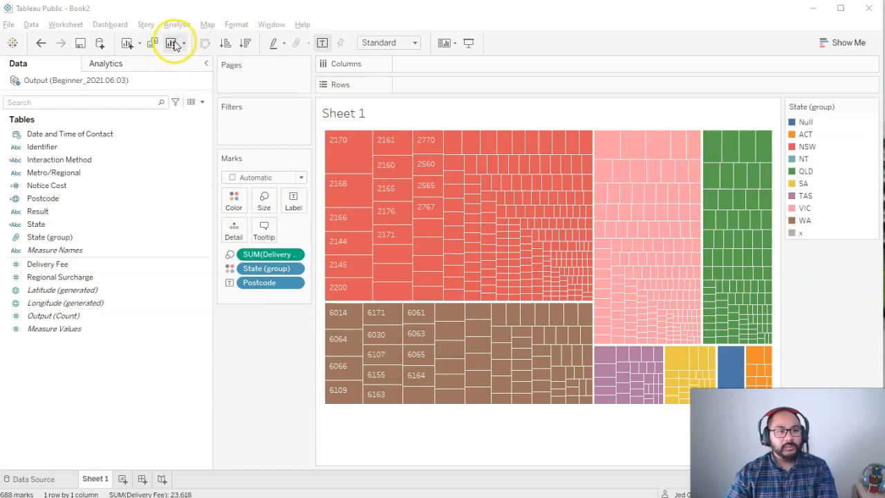
- Clear the treemap from Sheet 1, leaving a blank worksheet
click(172, 43)
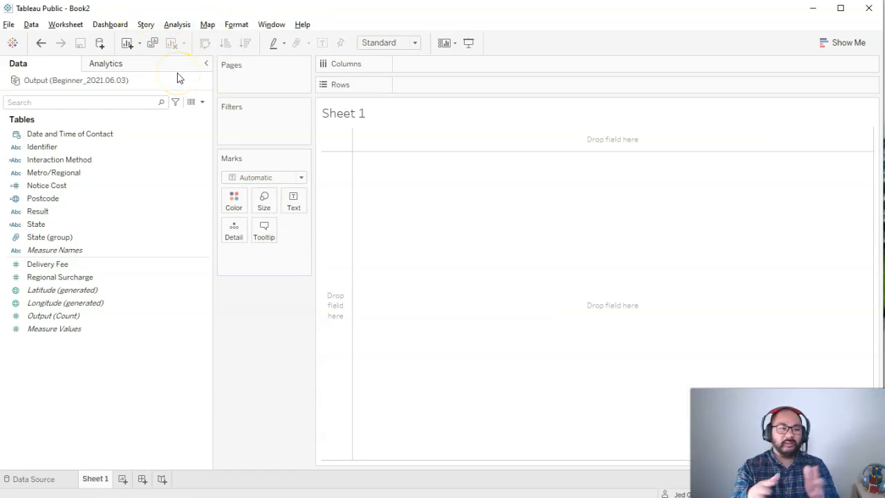
mouse_move(449, 301)
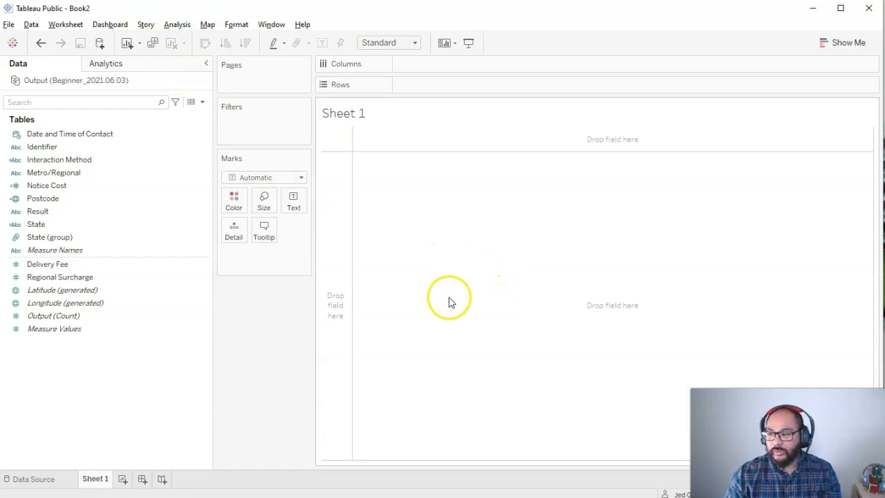
click(47, 262)
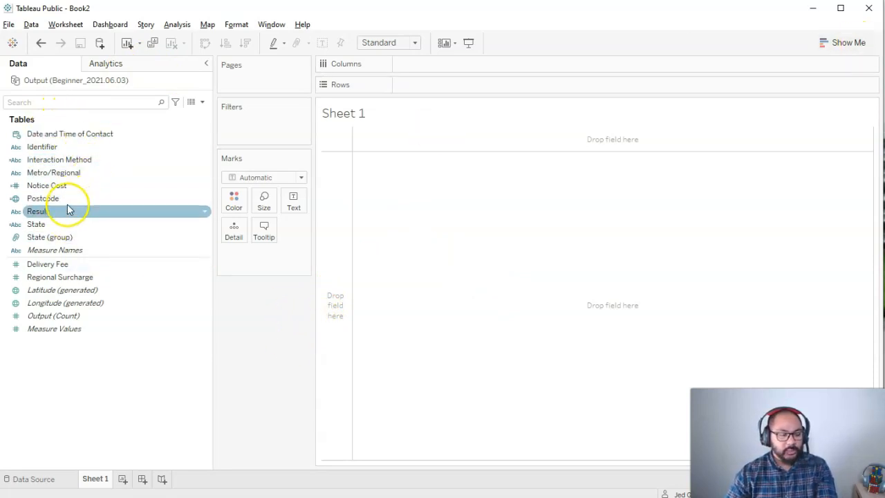
- Build a text table of summed Delivery Fee by State (group), e.g. NSW 8,864, WA 5,302
drag(50, 236, 438, 84)
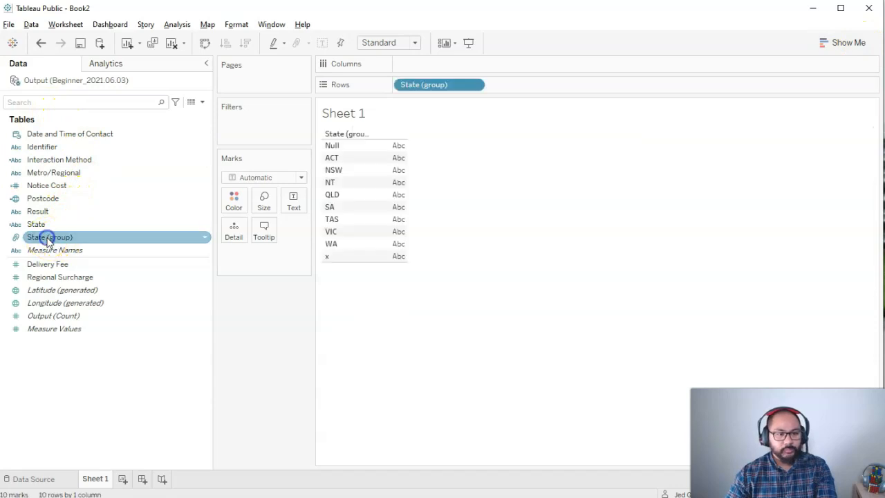
click(63, 290)
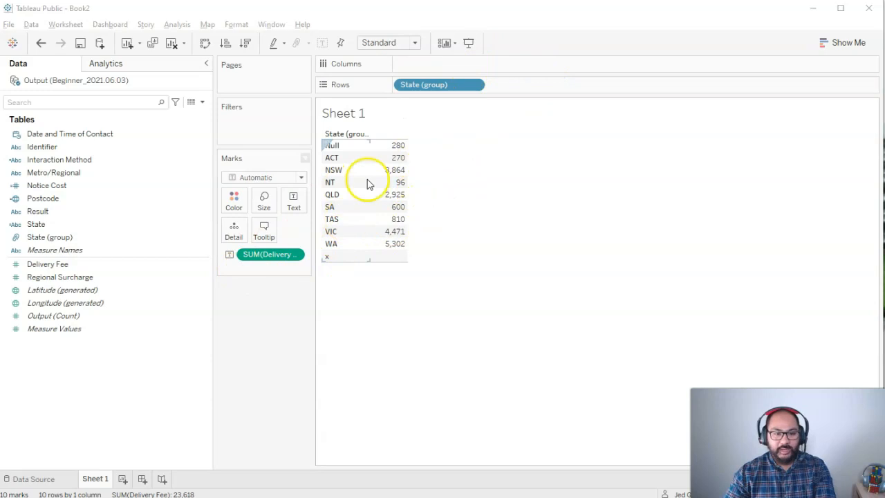
mouse_move(346, 187)
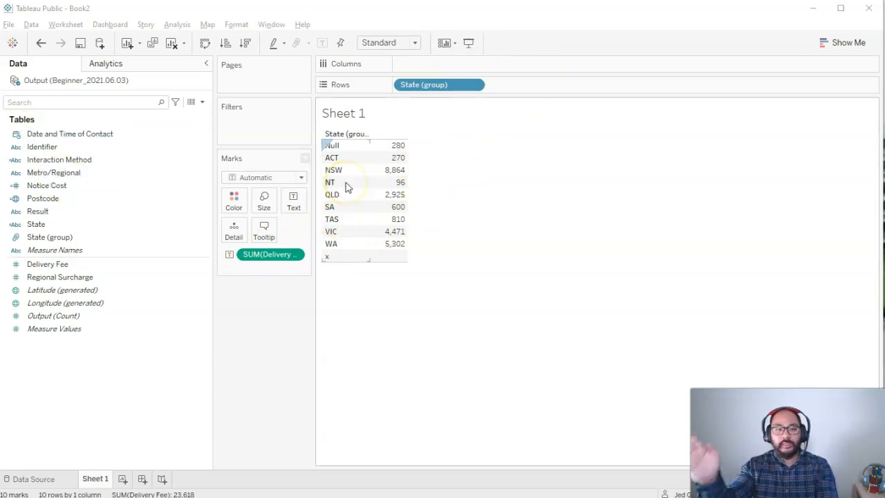
click(38, 210)
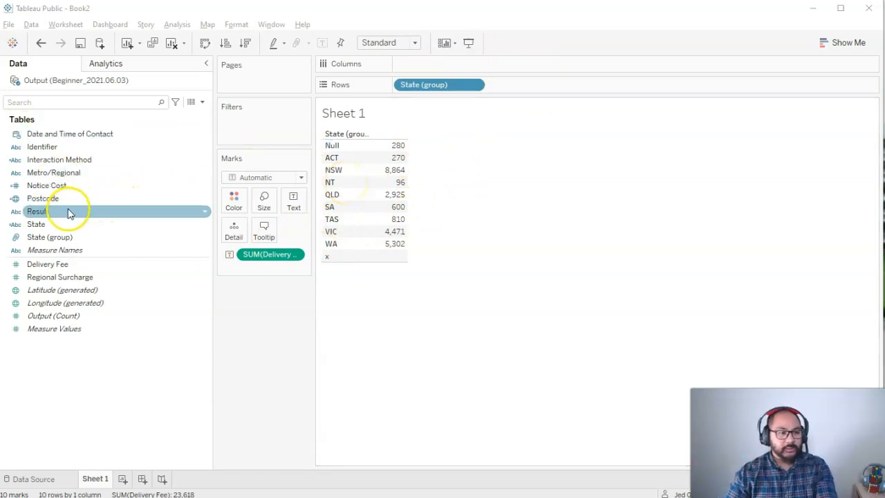
- Add Result to the view so delivery fees split by state group and call outcome
drag(37, 211, 439, 63)
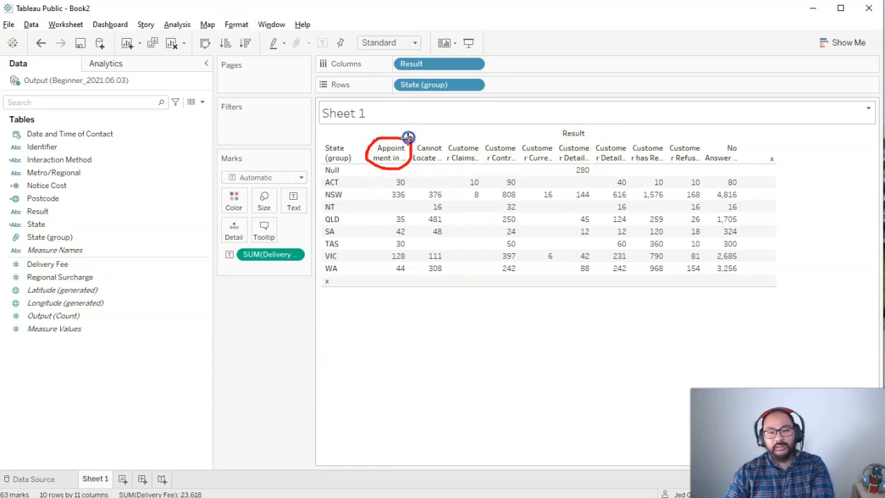
mouse_move(344, 151)
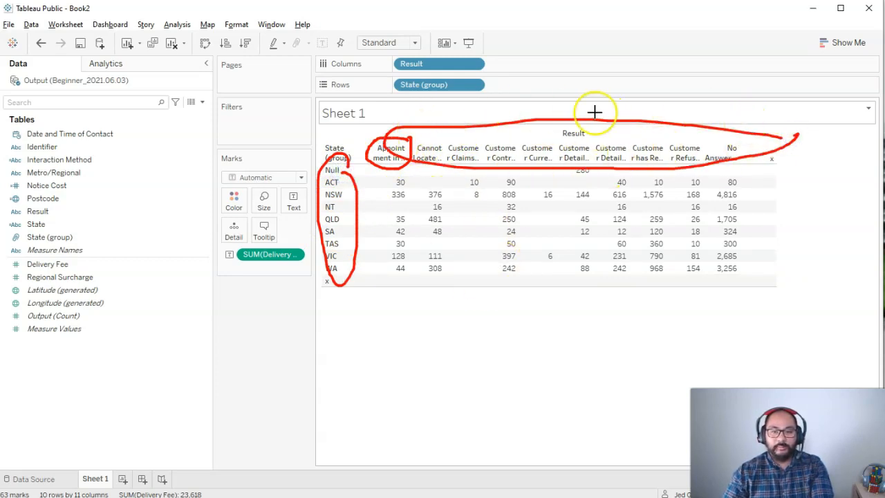
mouse_move(388, 194)
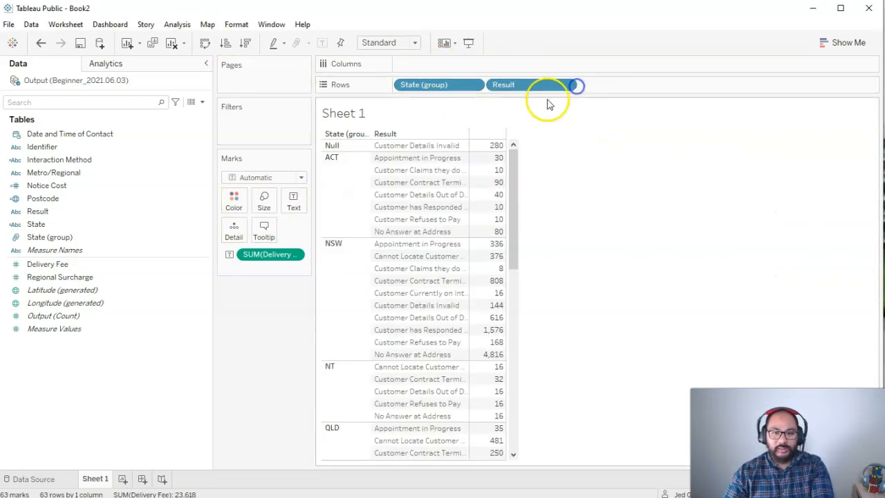
- Move State (group) to Columns so Result runs down the rows
drag(440, 85, 440, 64)
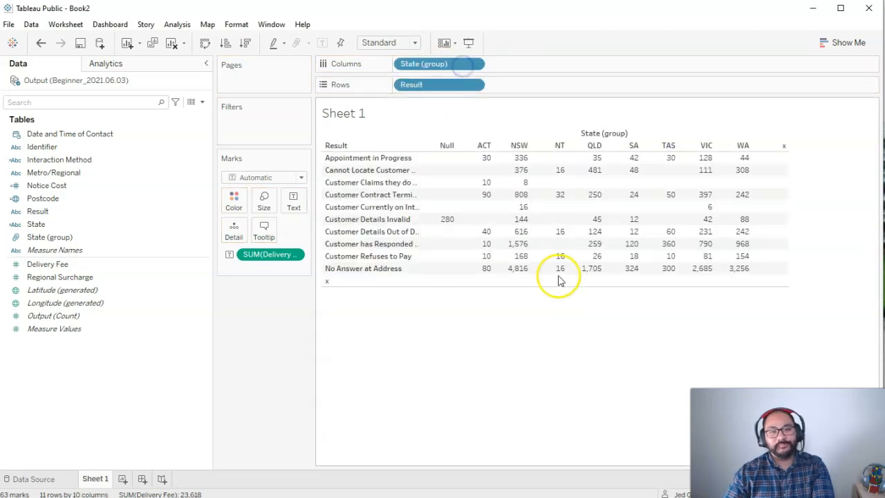
mouse_move(678, 64)
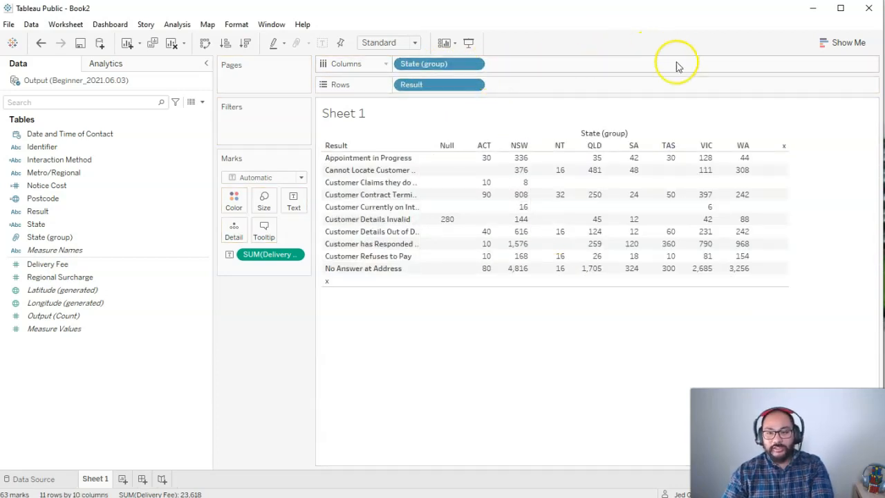
mouse_move(578, 108)
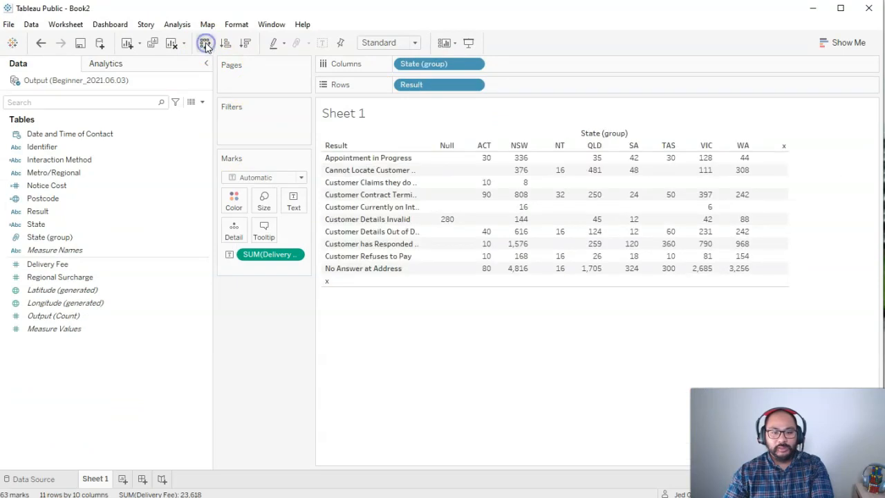
click(204, 42)
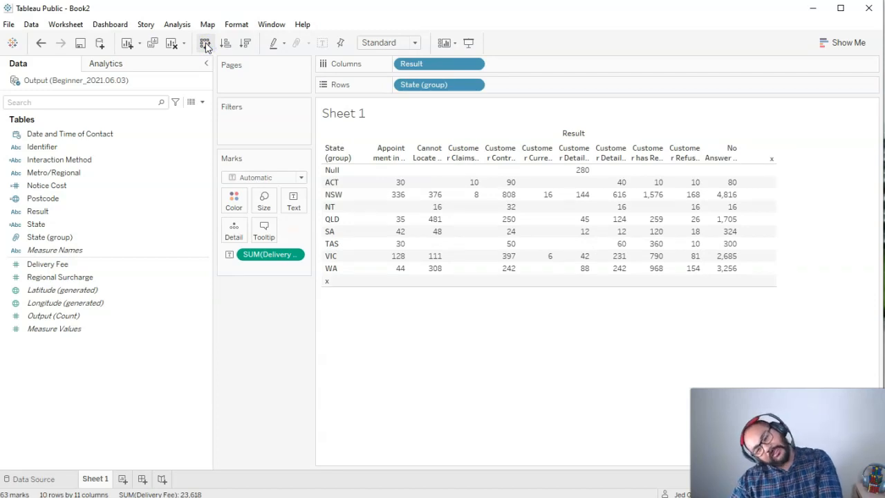
mouse_move(215, 44)
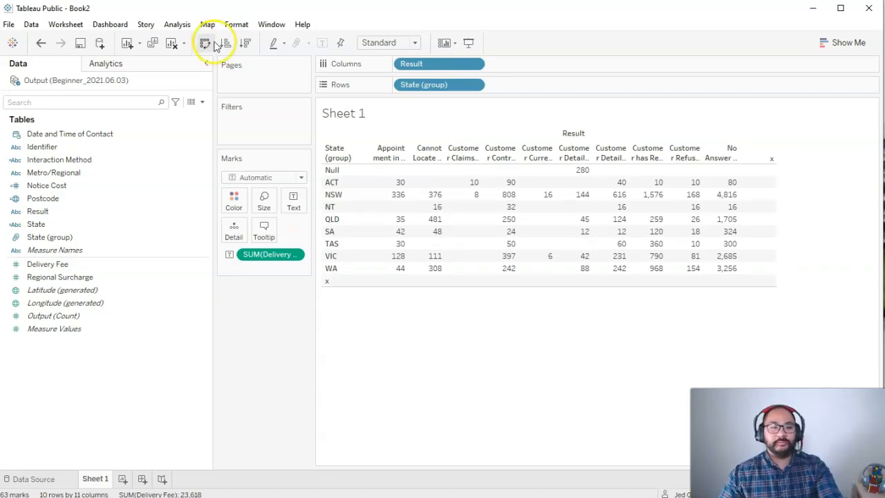
click(205, 43)
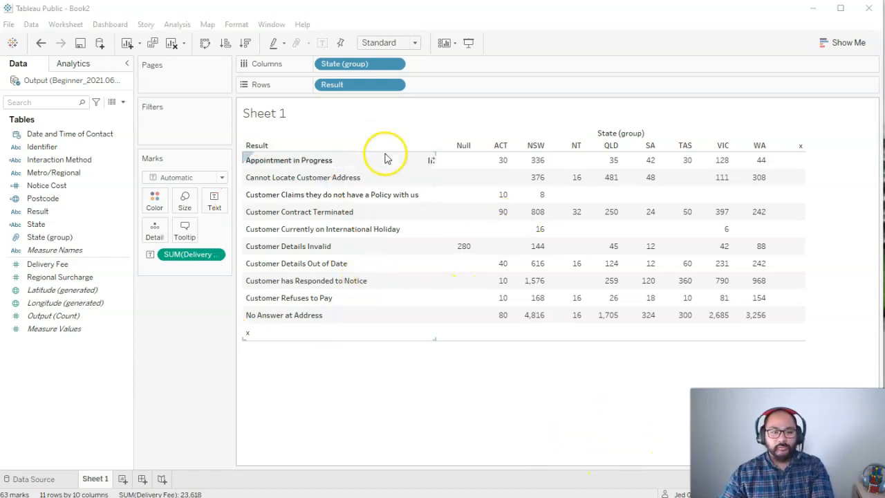
mouse_move(321, 180)
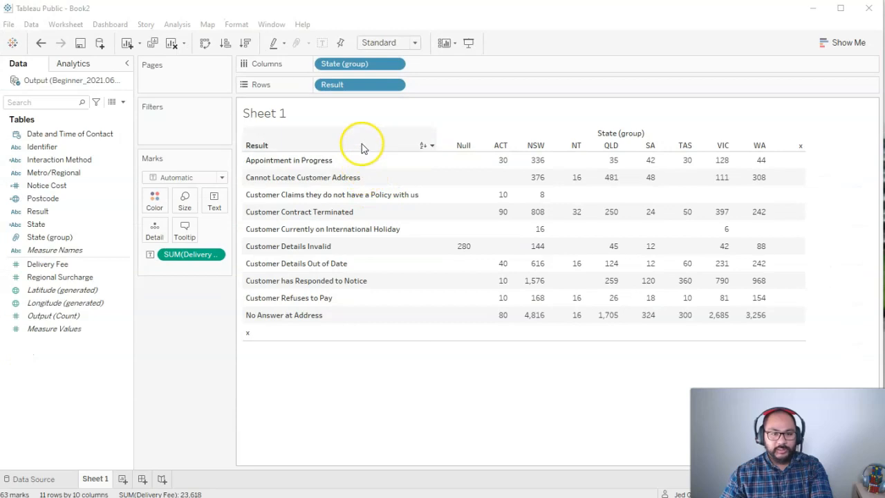
mouse_move(422, 146)
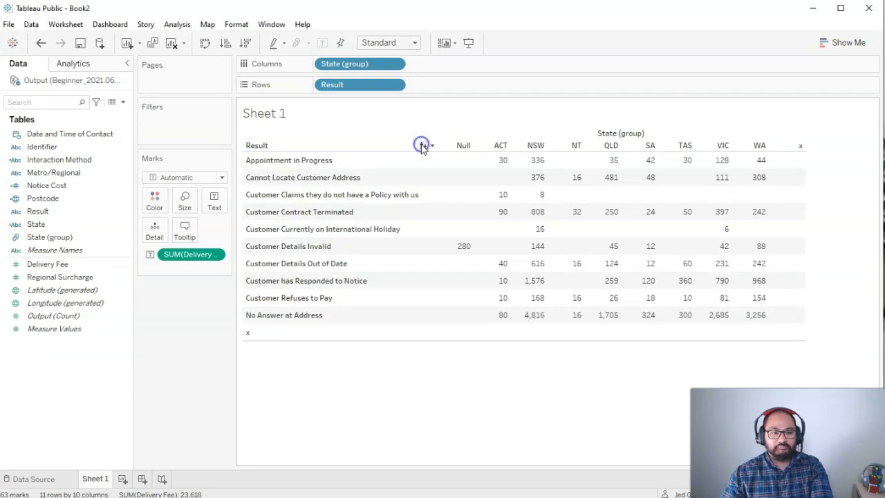
- Sort the Result rows descending, then back to ascending alphabetical order
click(422, 145)
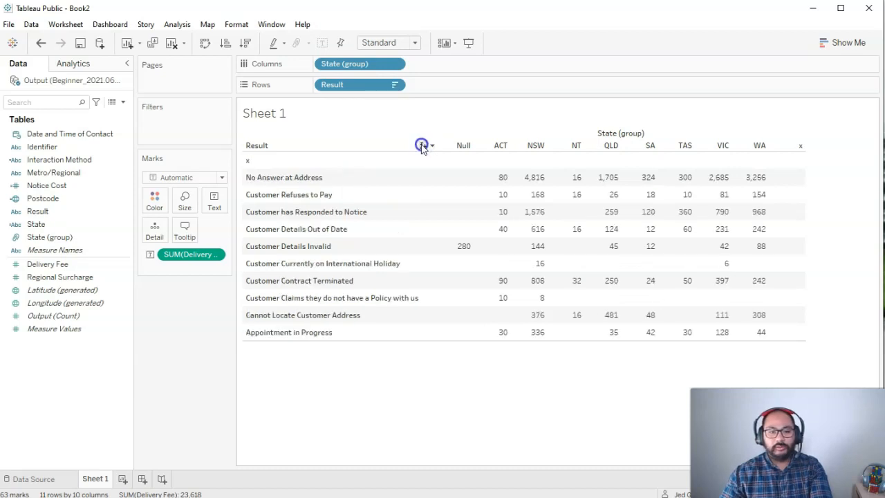
click(421, 146)
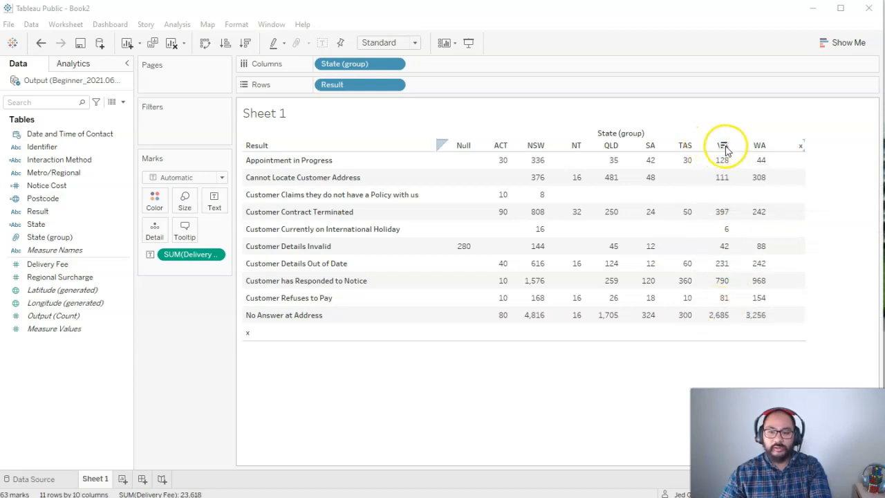
click(724, 145)
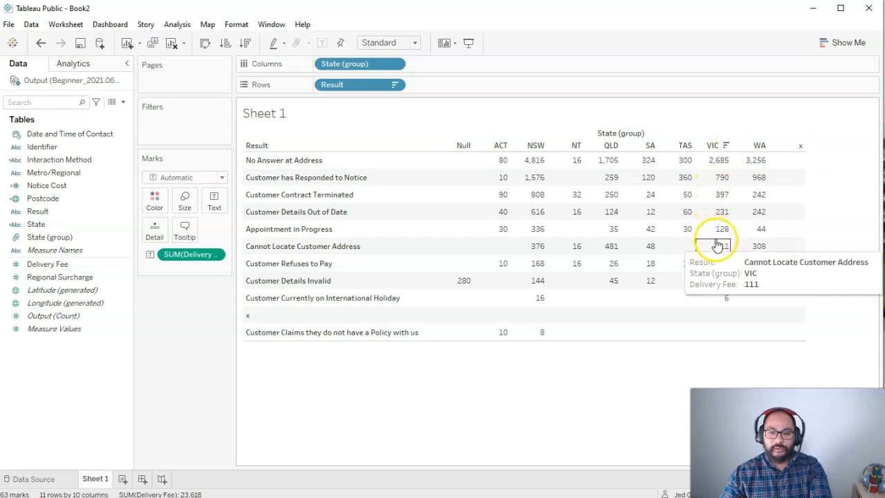
mouse_move(719, 146)
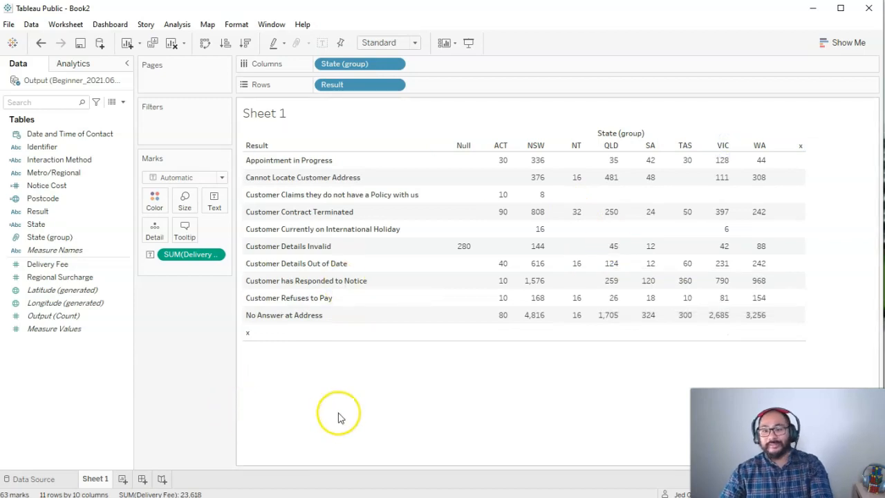
mouse_move(462, 360)
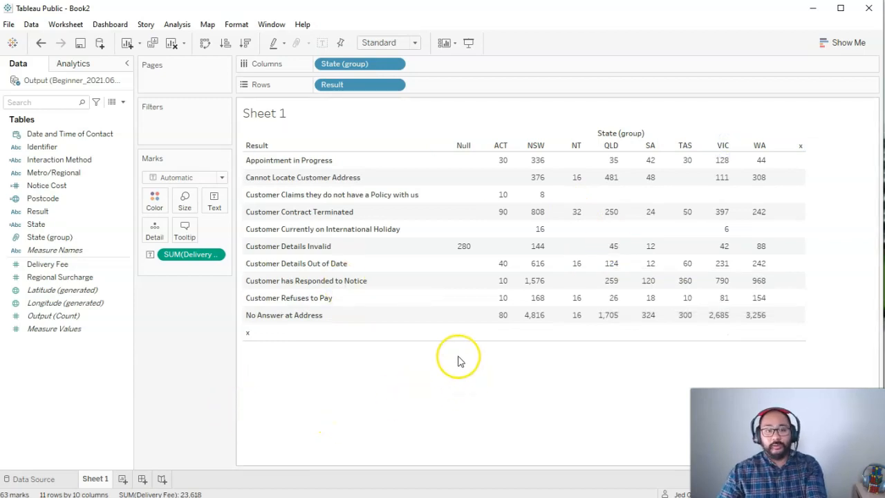
mouse_move(437, 185)
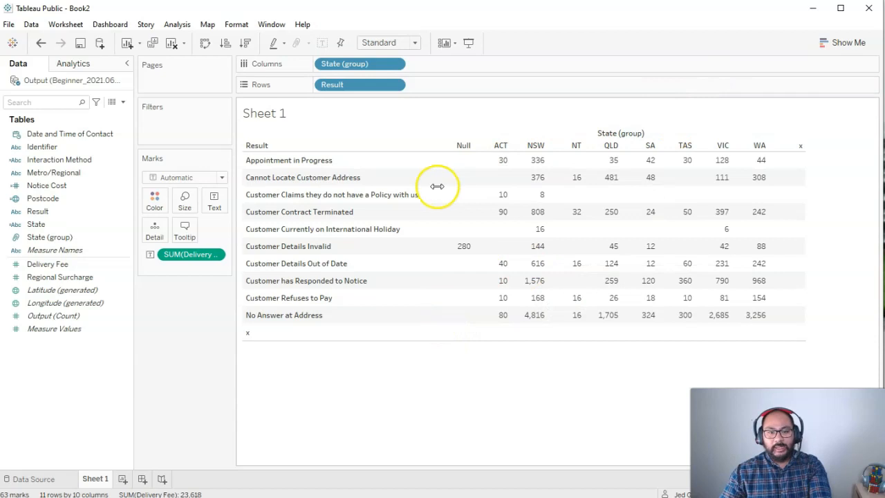
mouse_move(678, 315)
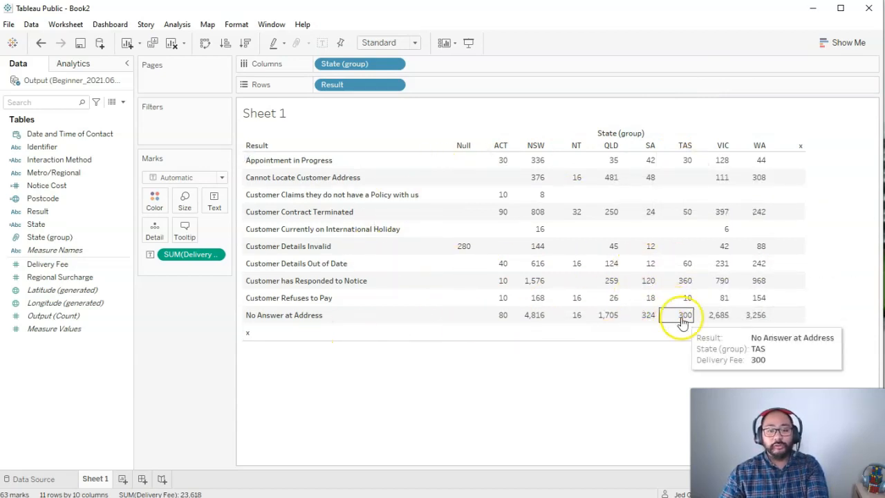
mouse_move(177, 459)
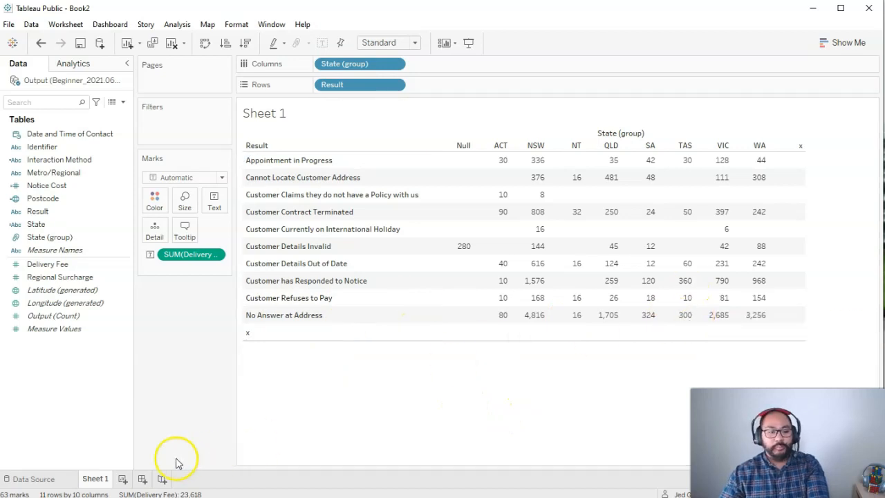
mouse_move(142, 459)
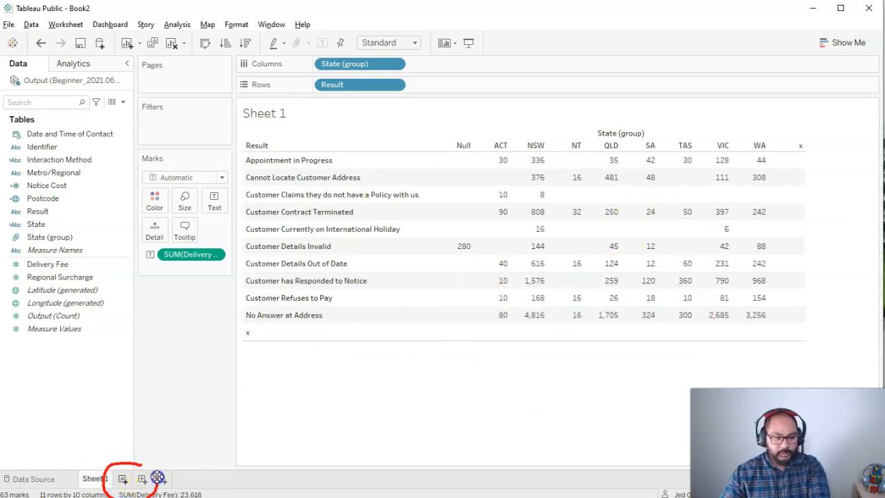
mouse_move(122, 478)
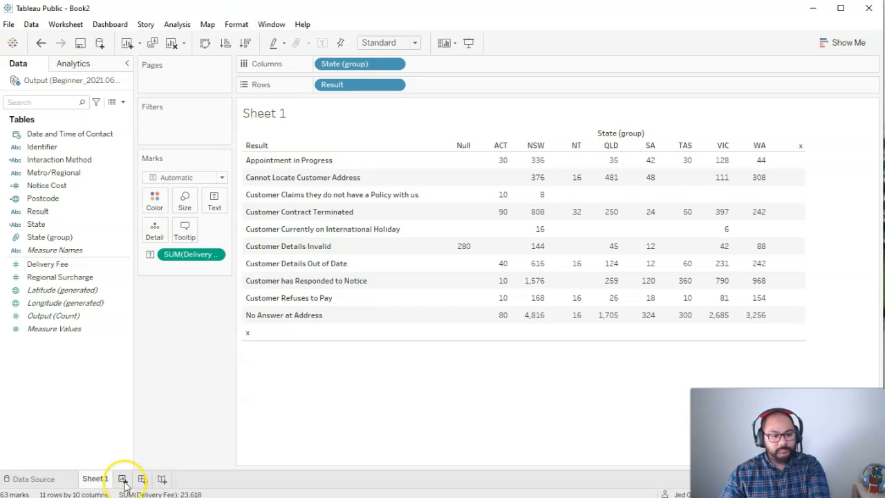
- On a new Sheet 2, build a horizontal bar chart of Delivery Fee by State (group) via Show Me
click(122, 478)
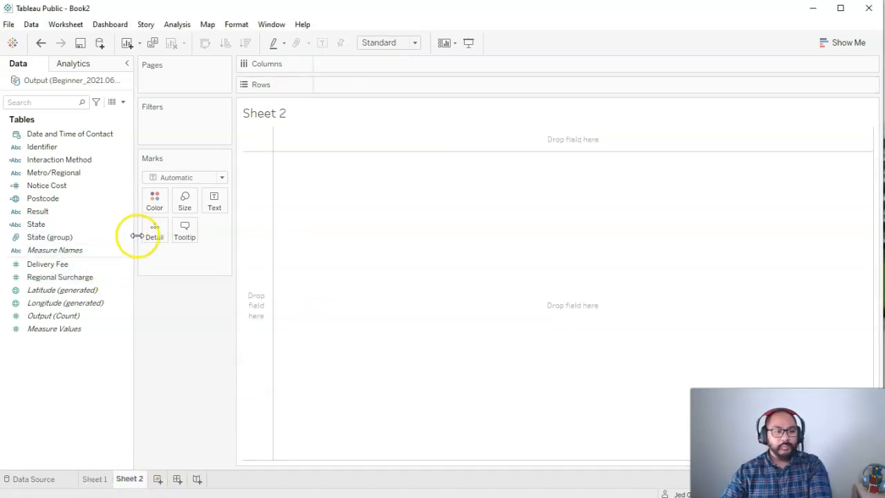
click(848, 41)
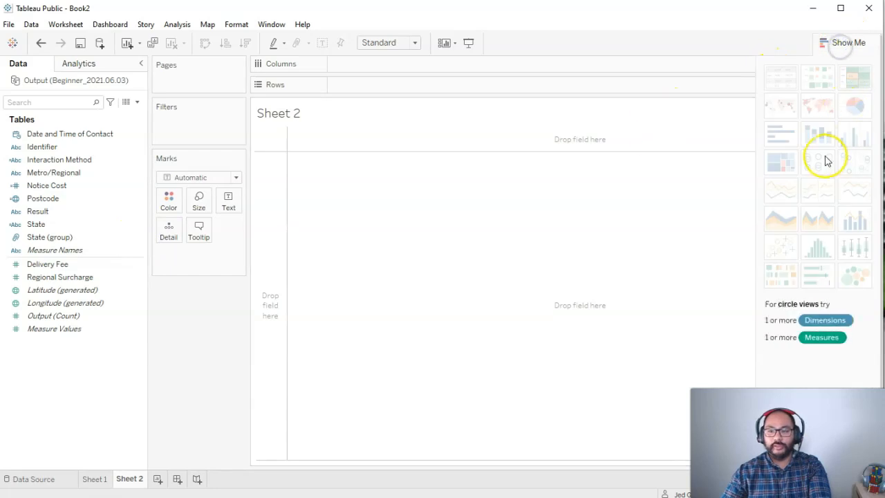
mouse_move(617, 180)
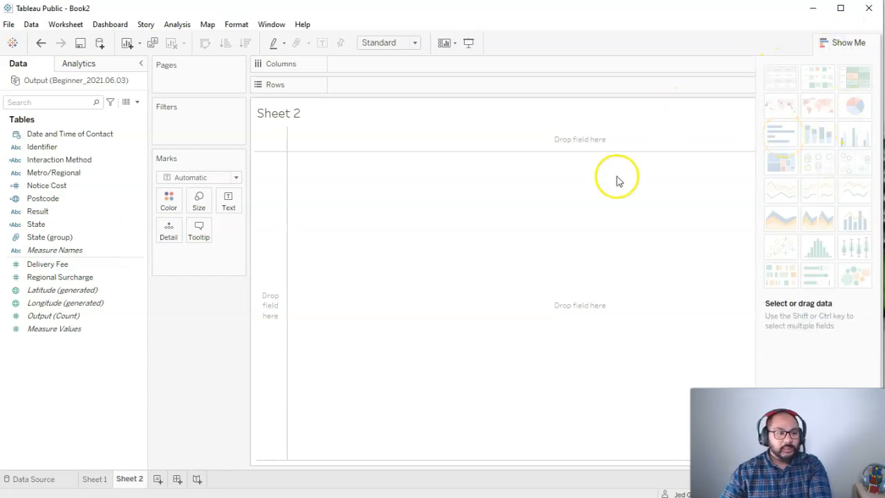
click(50, 237)
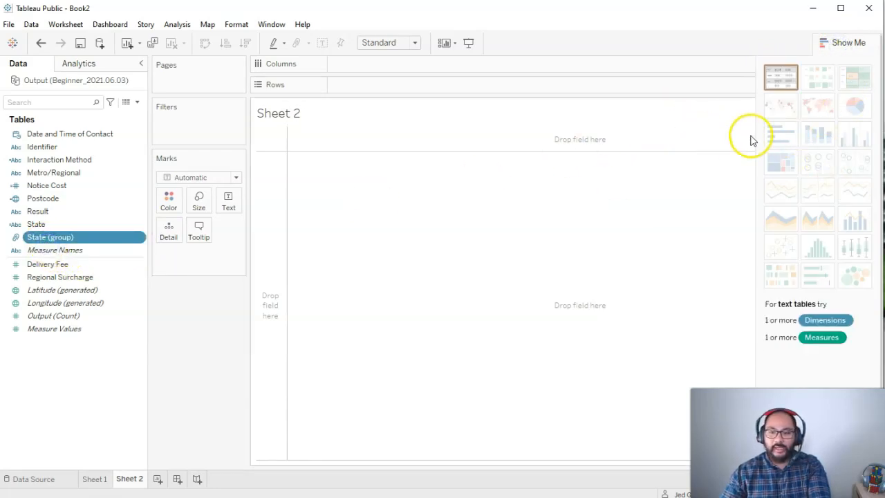
click(47, 264)
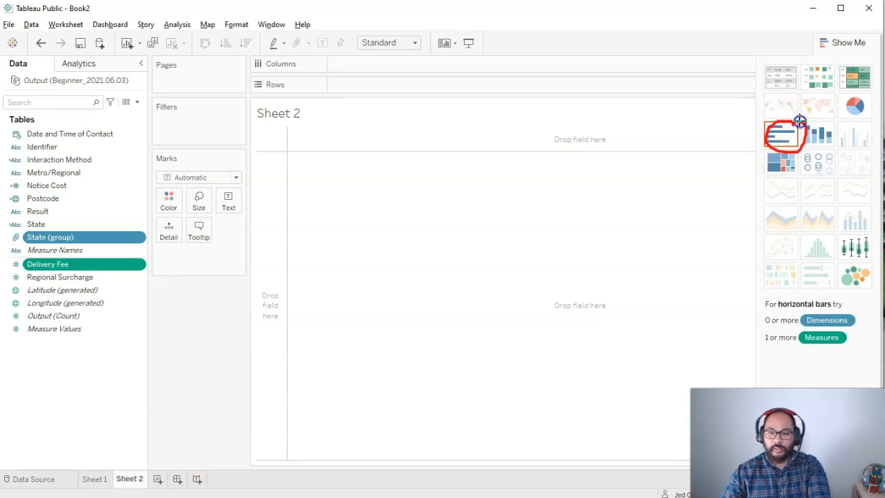
click(780, 133)
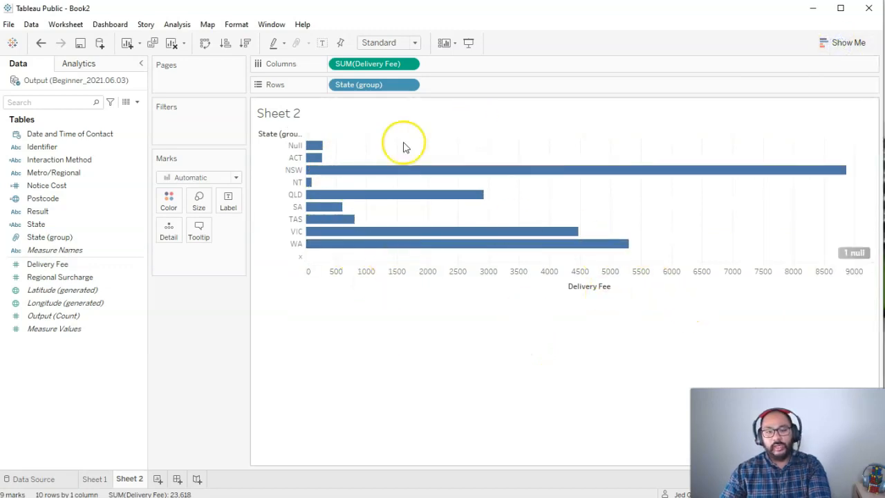
mouse_move(509, 231)
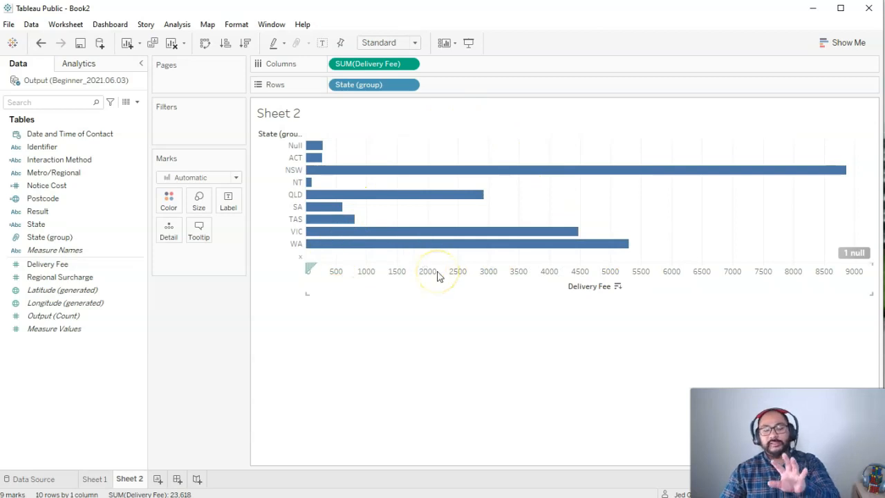
mouse_move(280, 138)
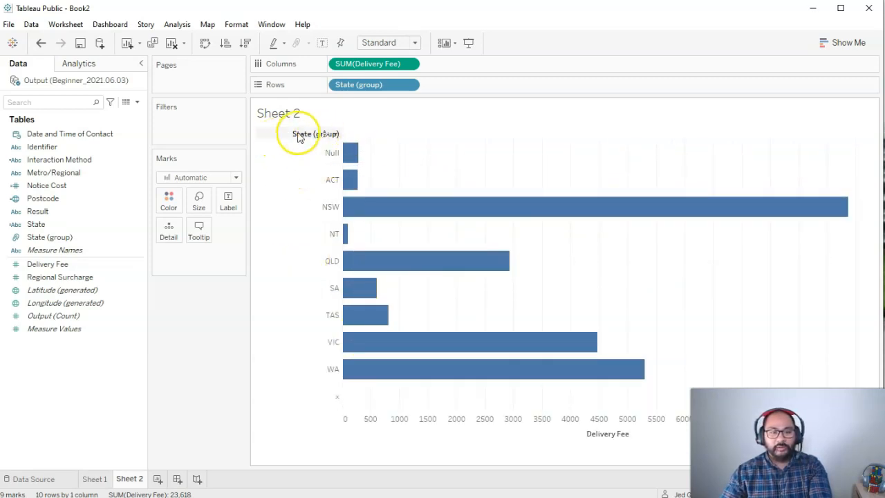
click(325, 133)
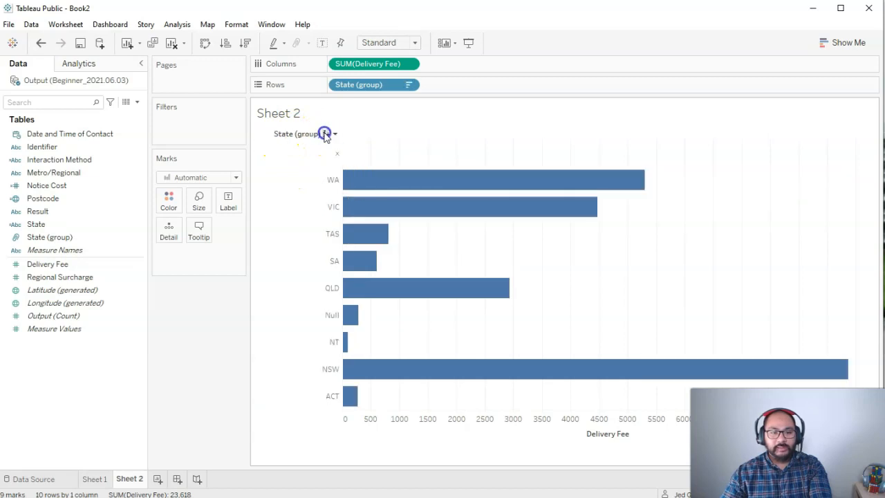
click(326, 133)
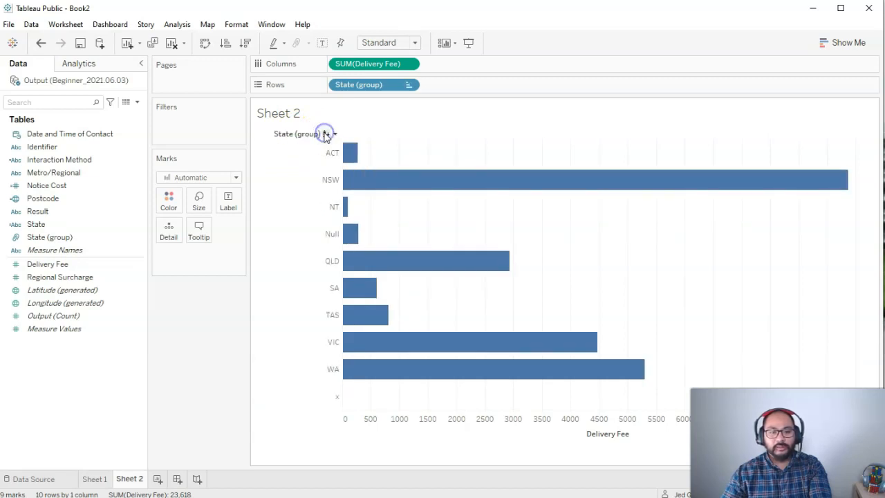
click(335, 133)
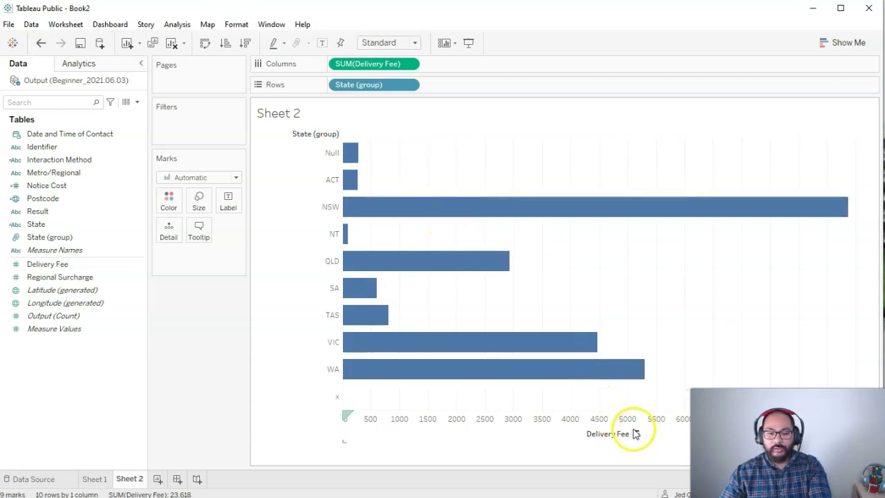
mouse_move(636, 440)
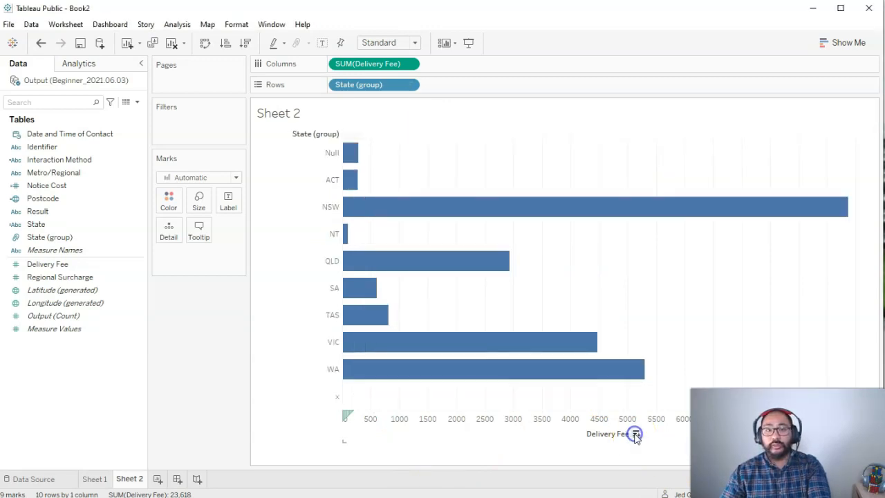
click(636, 434)
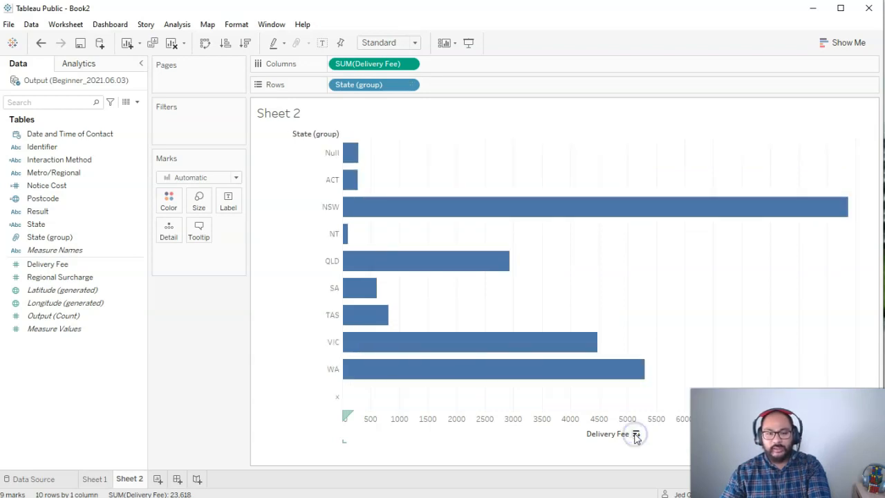
click(634, 435)
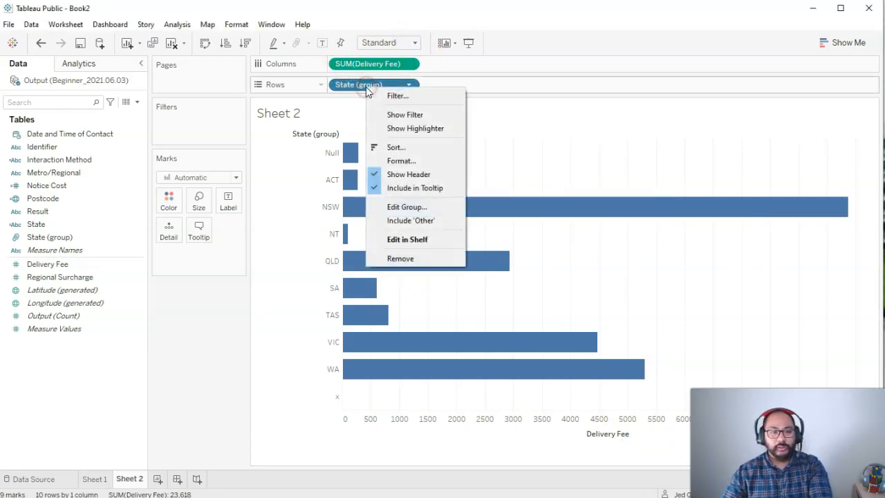
mouse_move(420, 146)
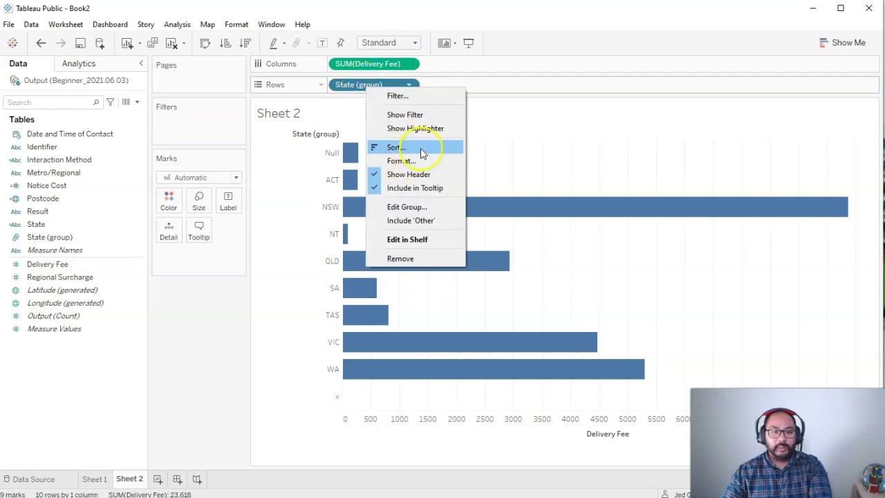
- Set the State (group) sort to Field: sum of Delivery Fee, ascending, after trying data source and alphabetic
click(396, 147)
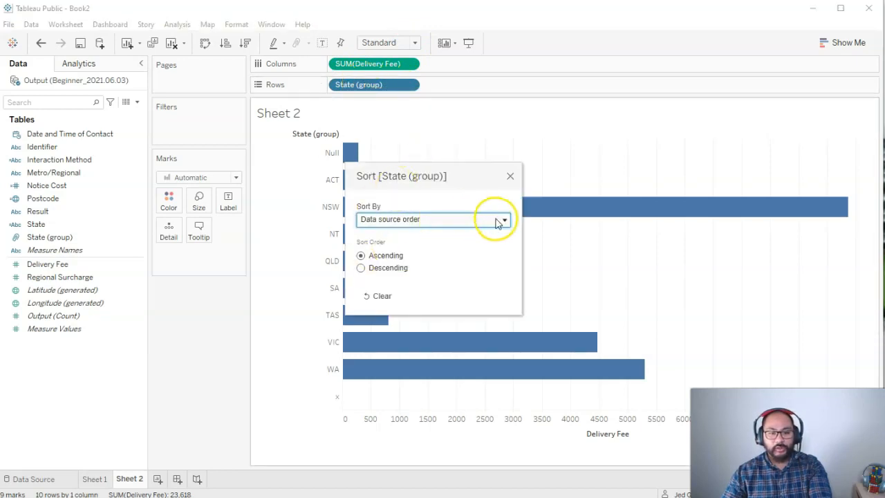
click(503, 219)
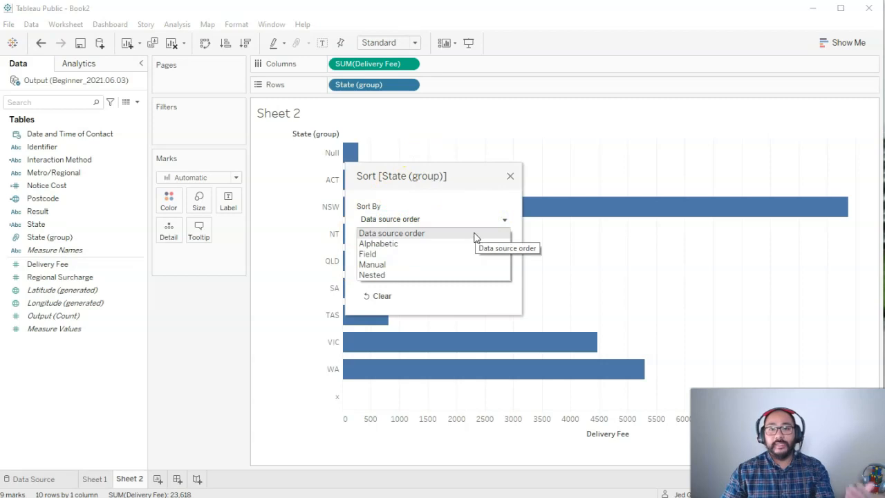
click(390, 232)
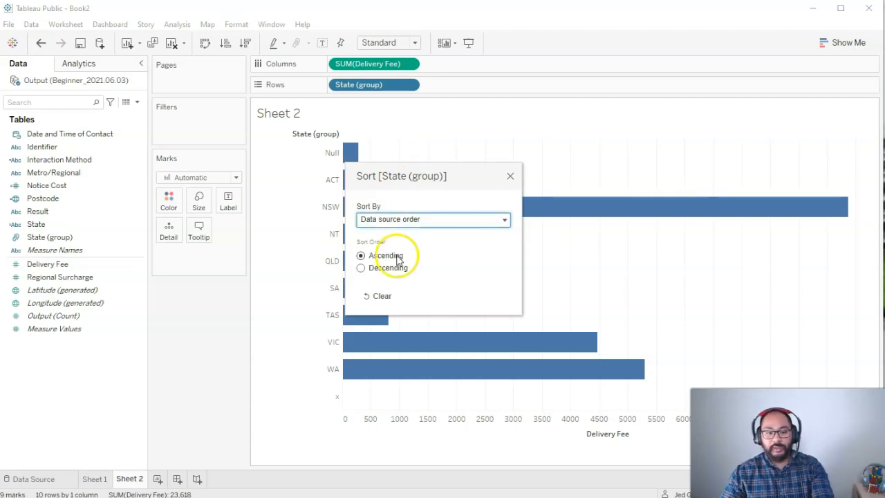
click(359, 268)
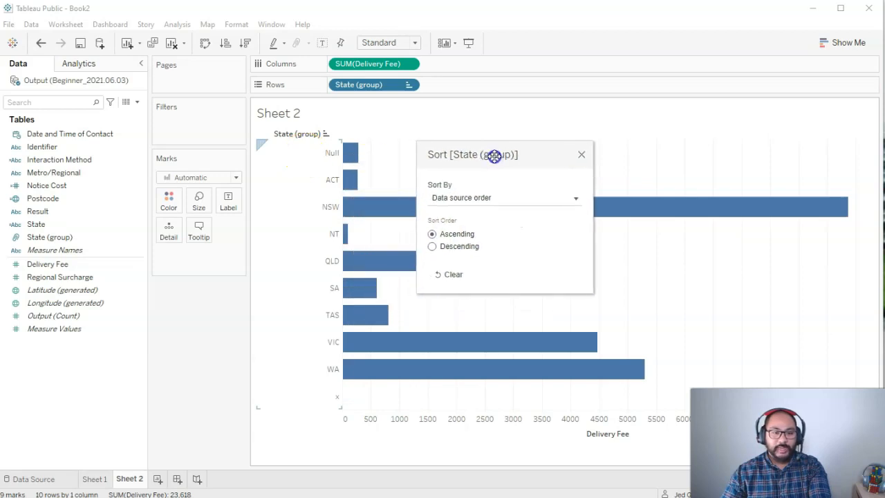
click(504, 198)
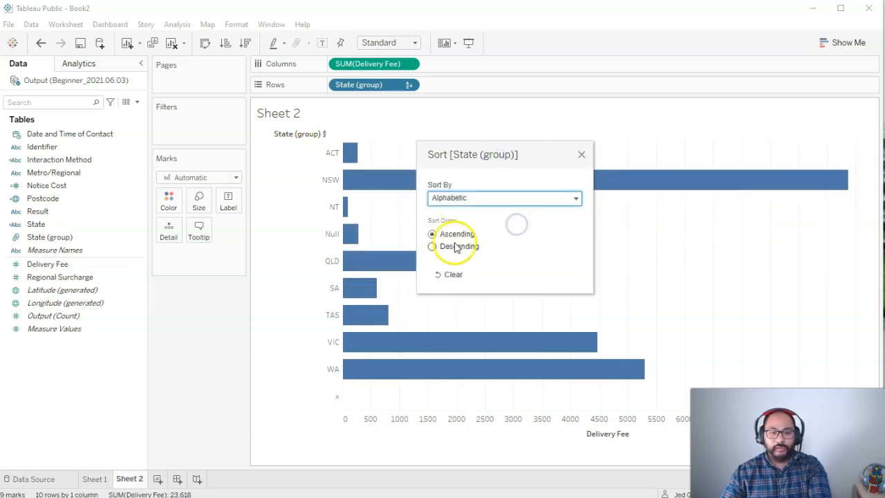
click(432, 234)
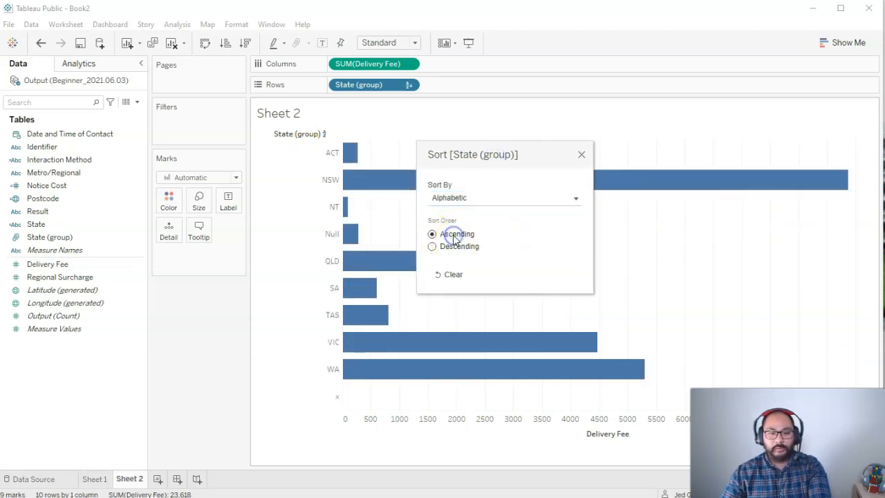
click(503, 198)
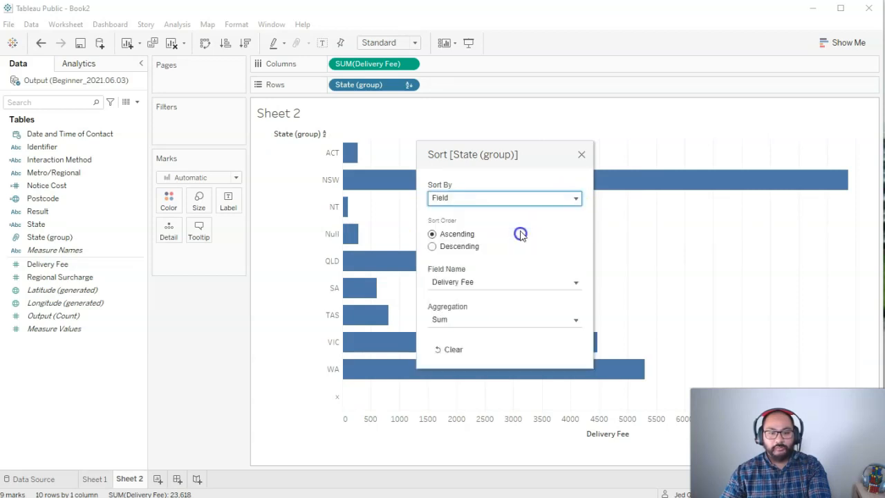
click(573, 198)
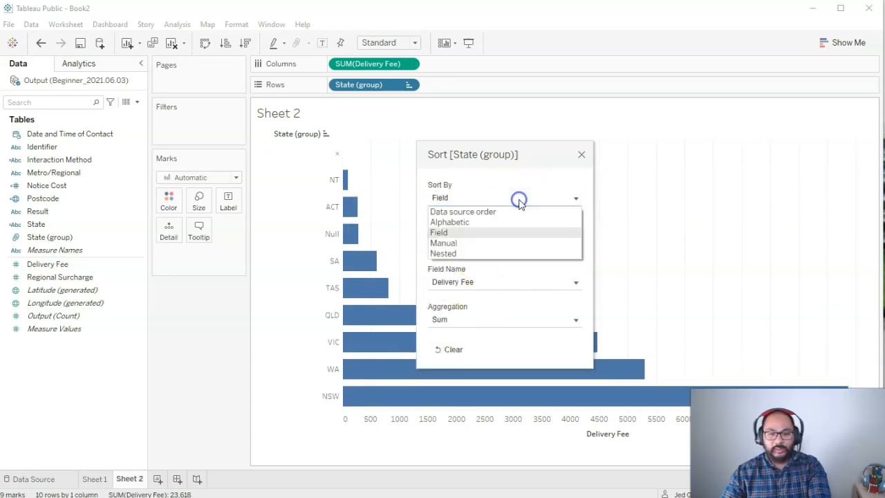
- Switch to Manual sort and reorder SA and NSW with the arrows
click(442, 244)
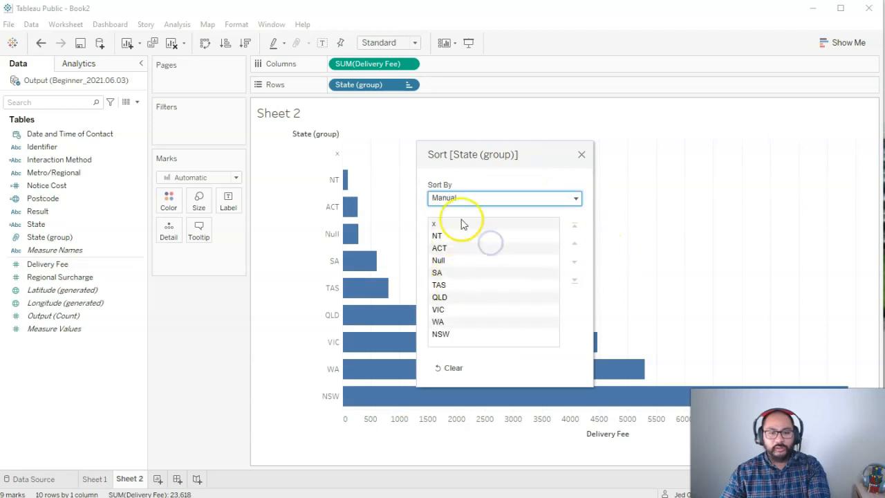
click(574, 243)
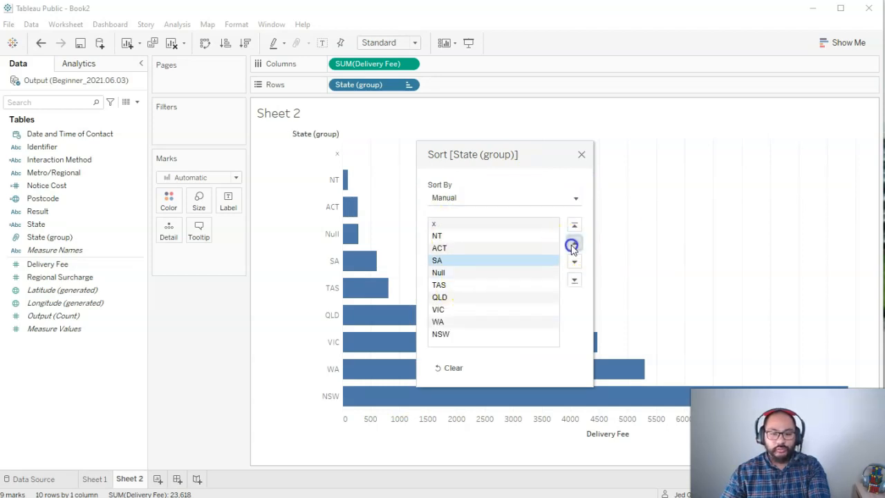
click(574, 244)
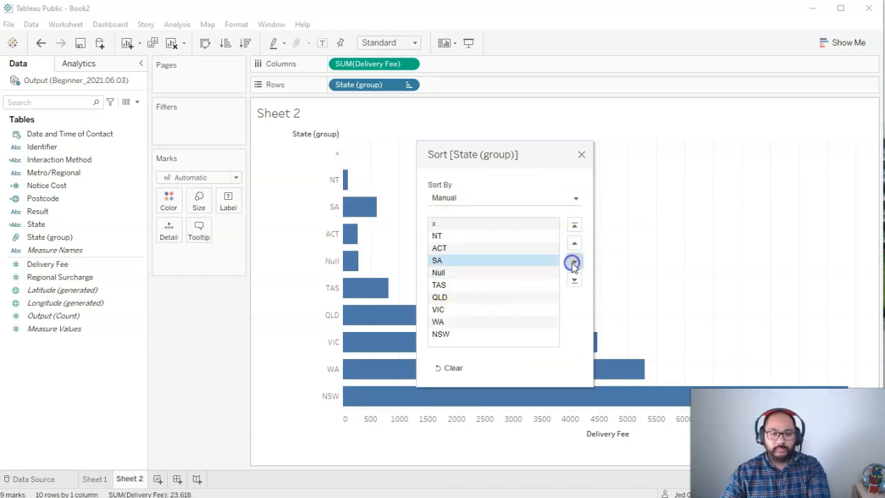
click(574, 260)
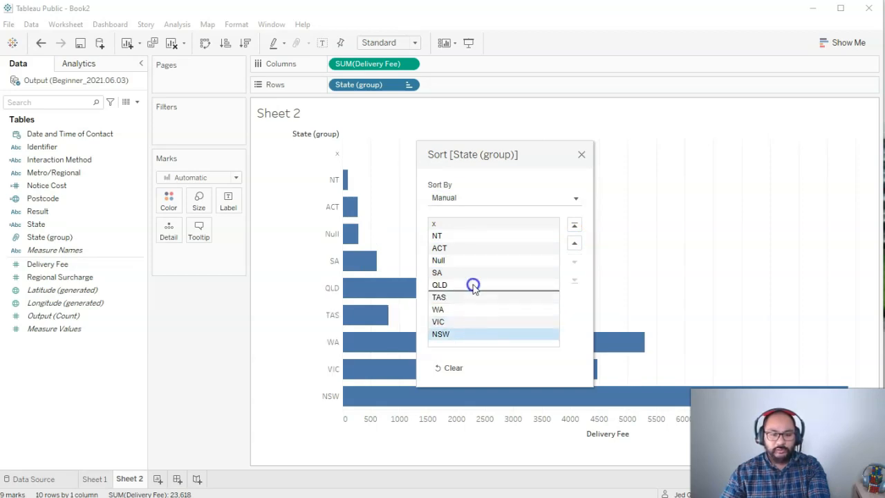
click(575, 224)
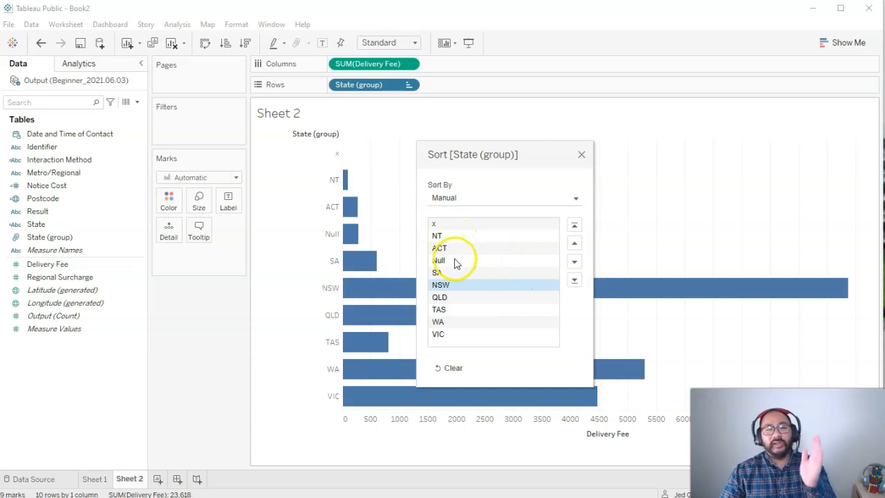
click(574, 198)
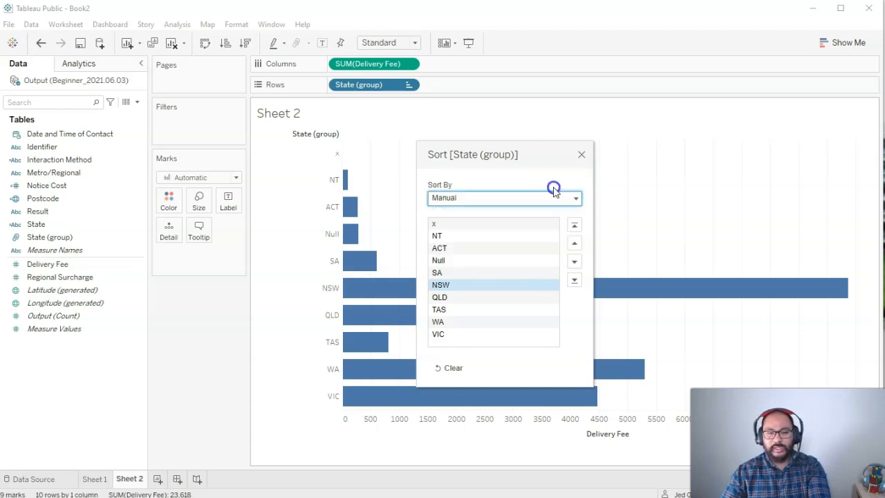
mouse_move(464, 199)
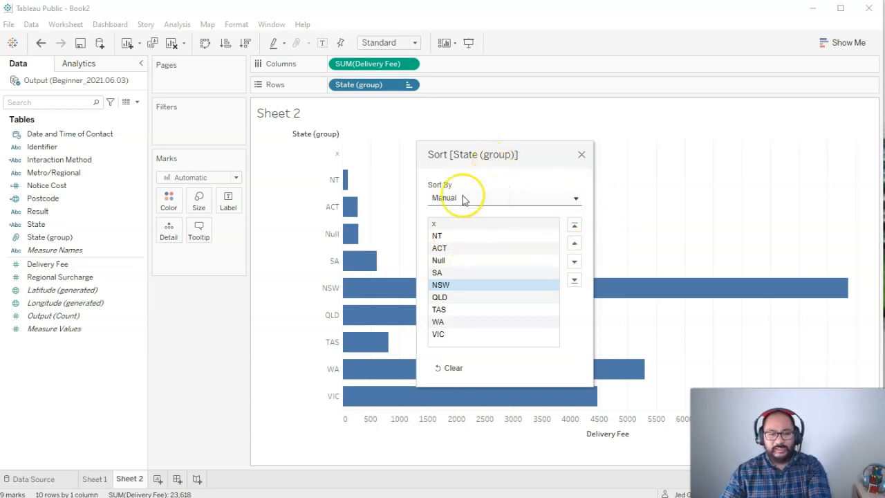
mouse_move(484, 301)
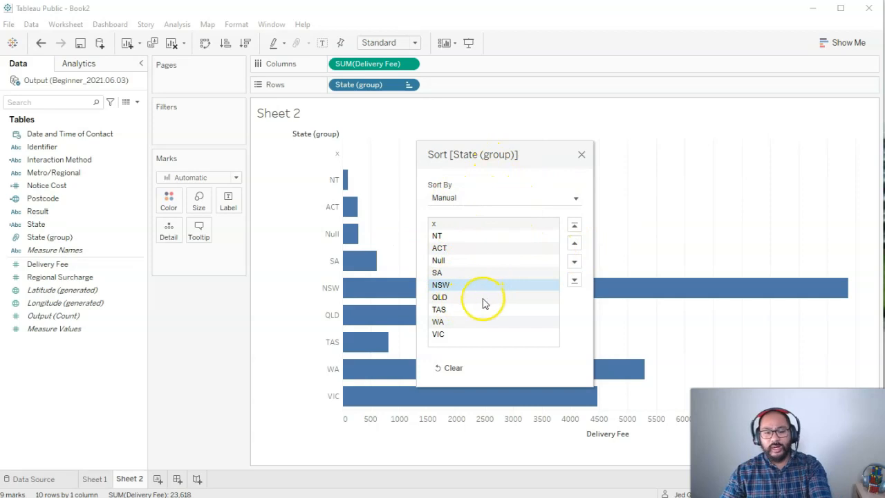
- Move VIC to the top, then clear the custom sort, restoring data source order
click(437, 333)
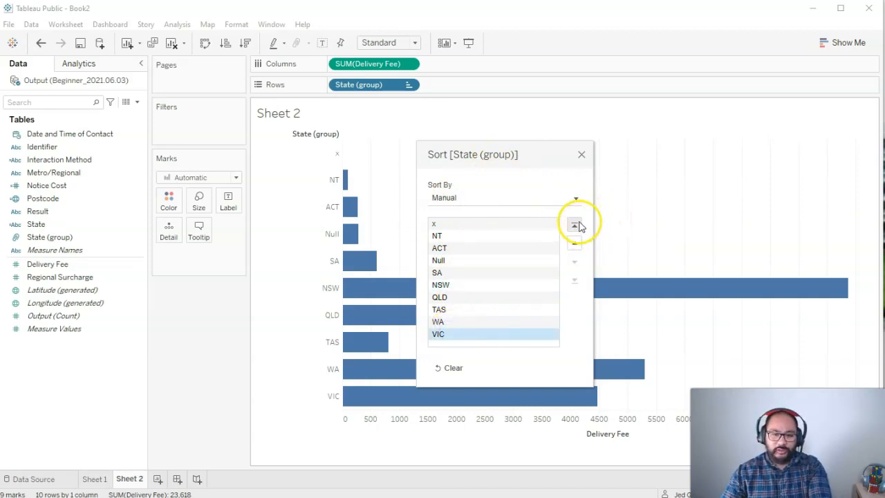
click(576, 225)
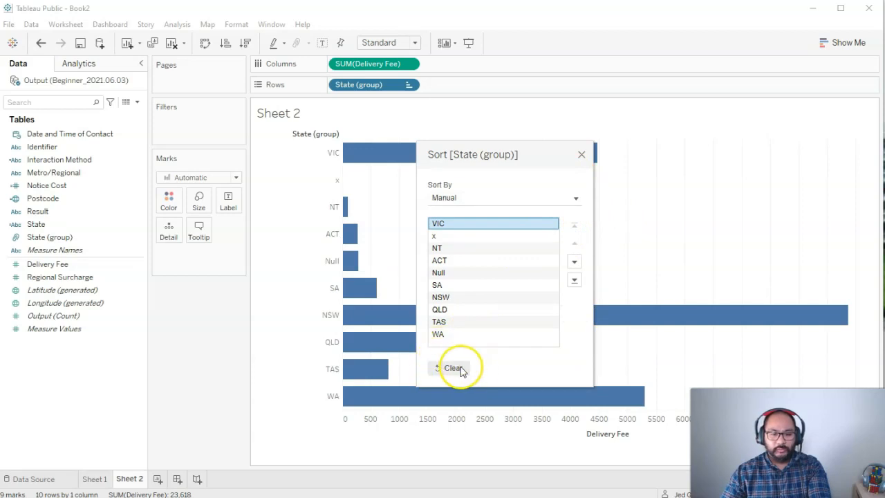
click(454, 367)
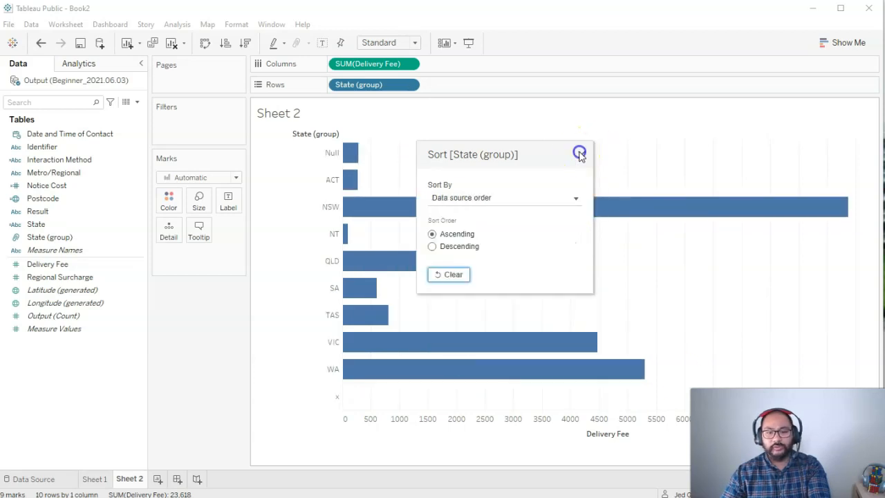
click(579, 152)
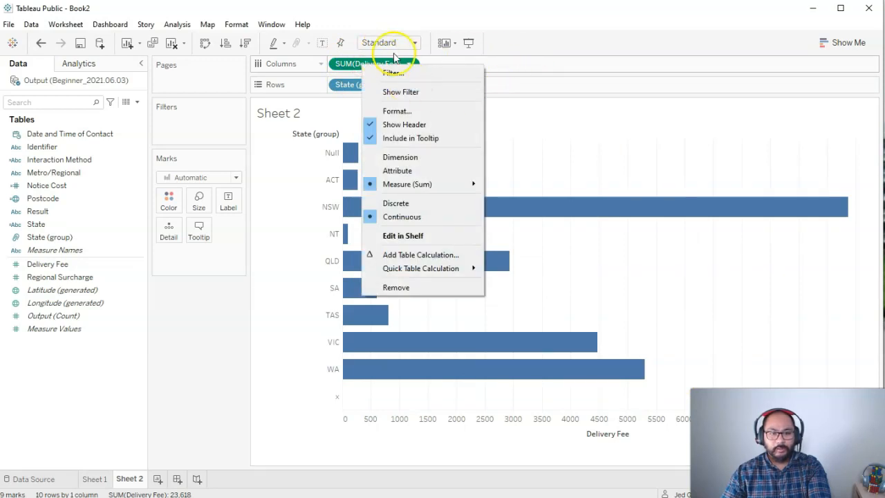
mouse_move(617, 131)
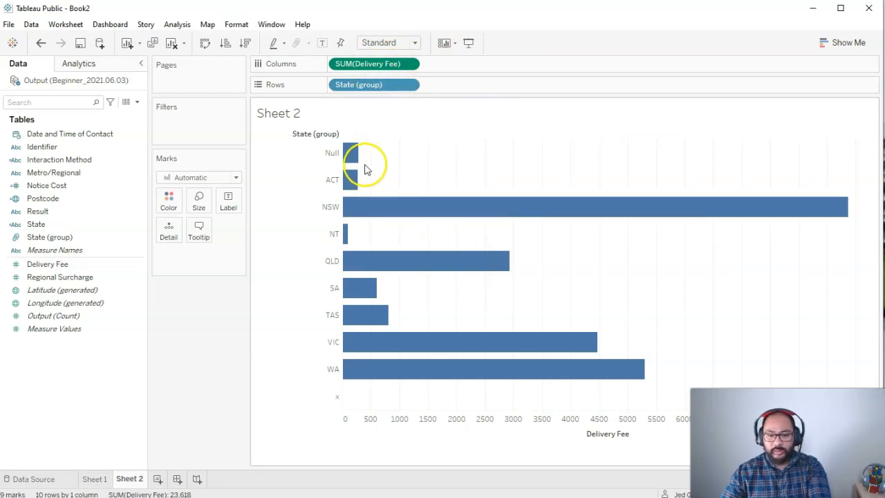
mouse_move(431, 260)
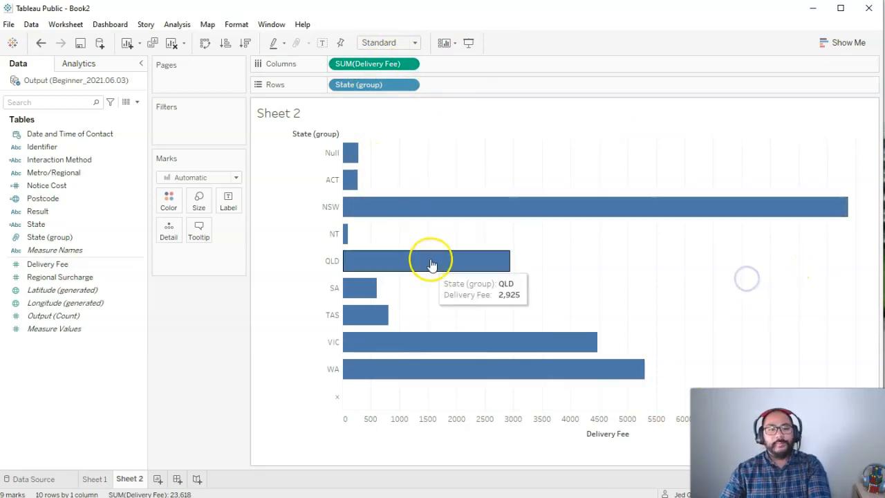
mouse_move(464, 323)
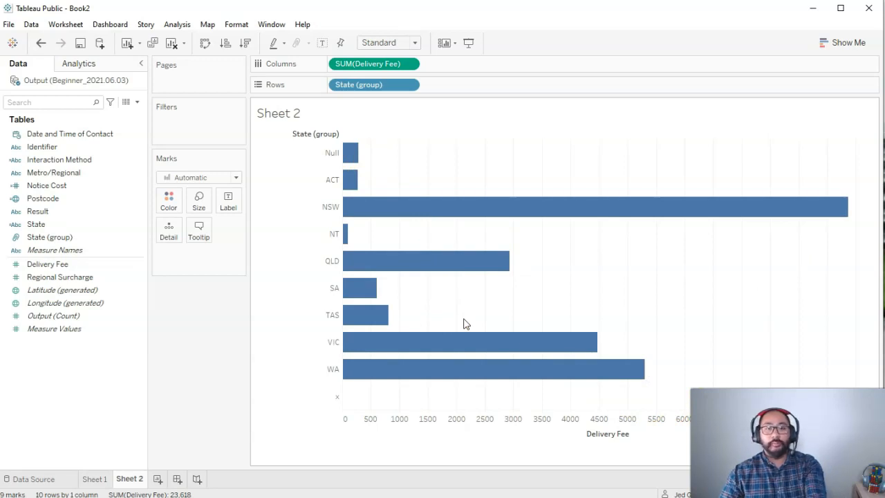
mouse_move(450, 260)
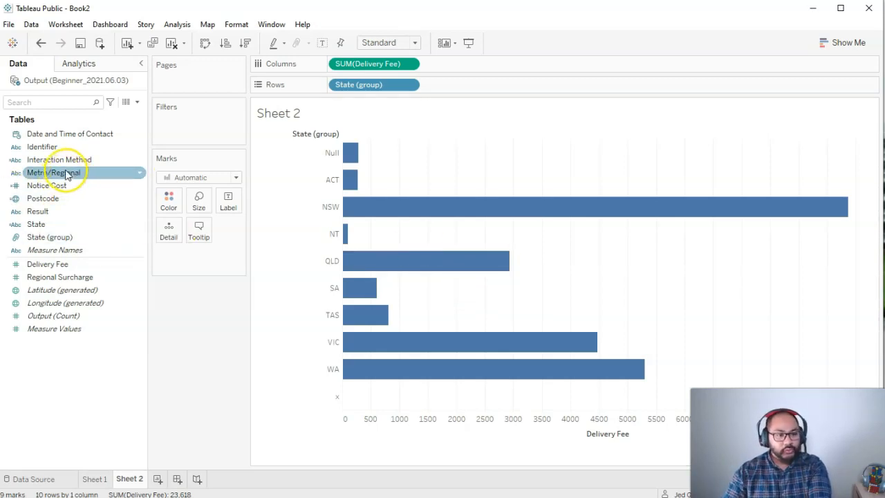
mouse_move(66, 180)
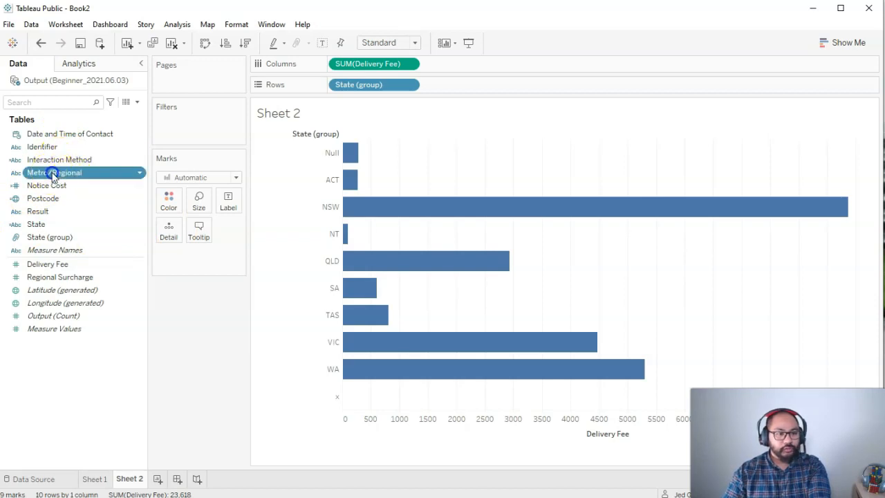
- Split the bars by Metro/Regional columns and sort states by delivery fee, highest first
drag(56, 172, 332, 64)
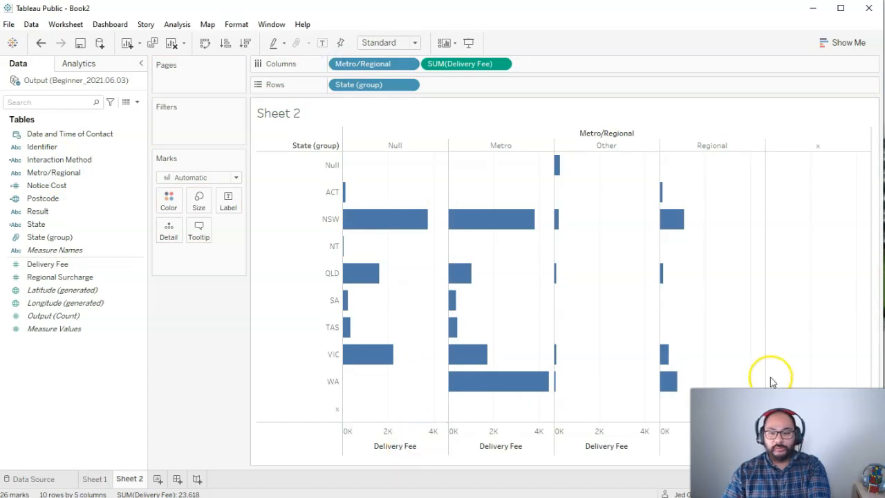
mouse_move(442, 145)
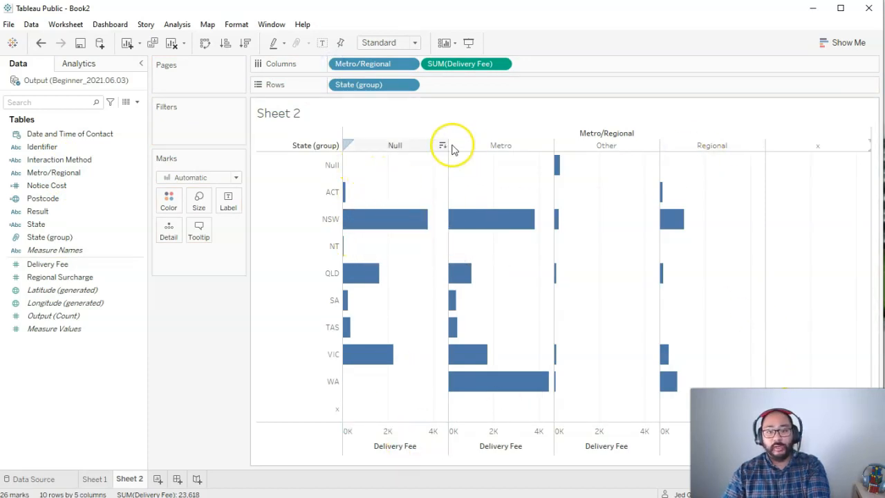
mouse_move(584, 133)
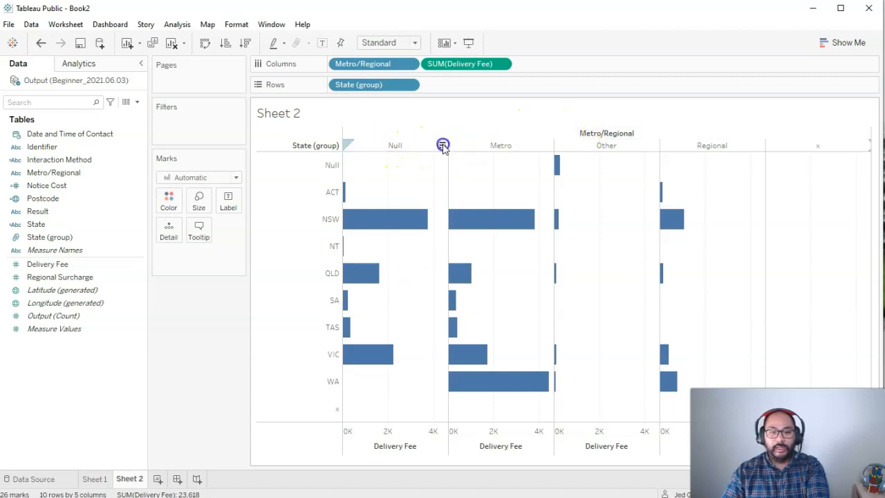
click(548, 145)
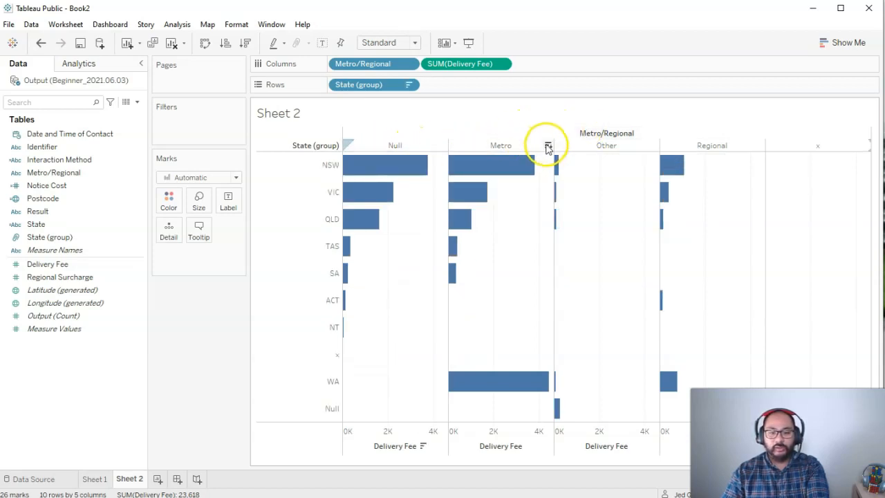
click(547, 145)
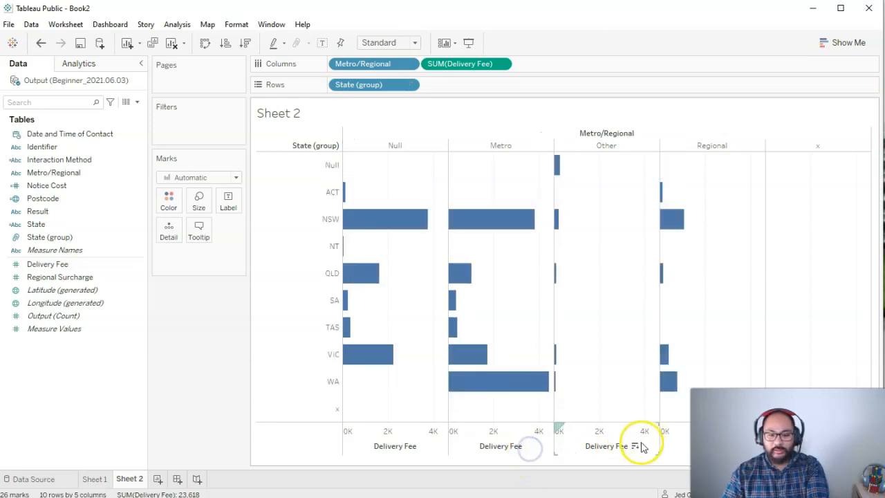
click(635, 446)
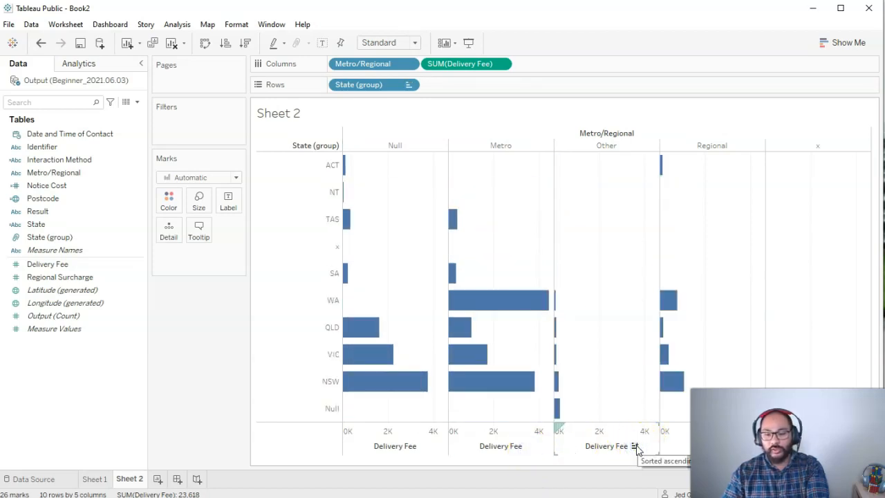
click(423, 446)
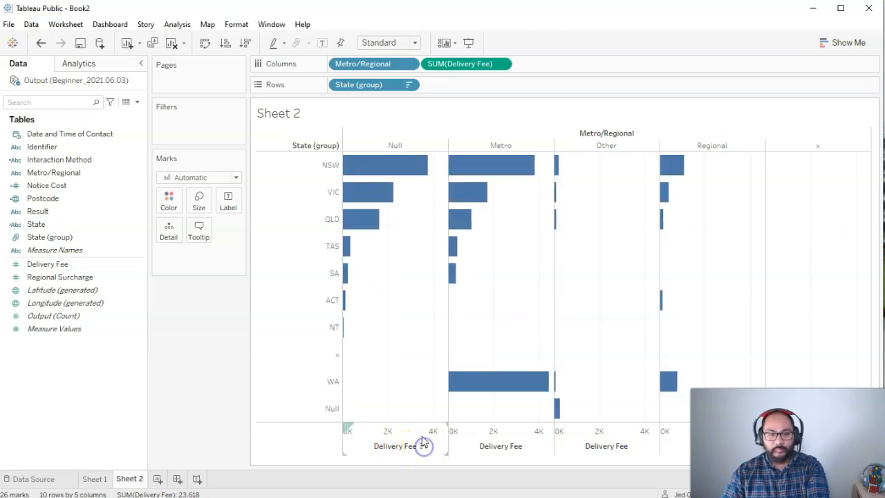
mouse_move(694, 265)
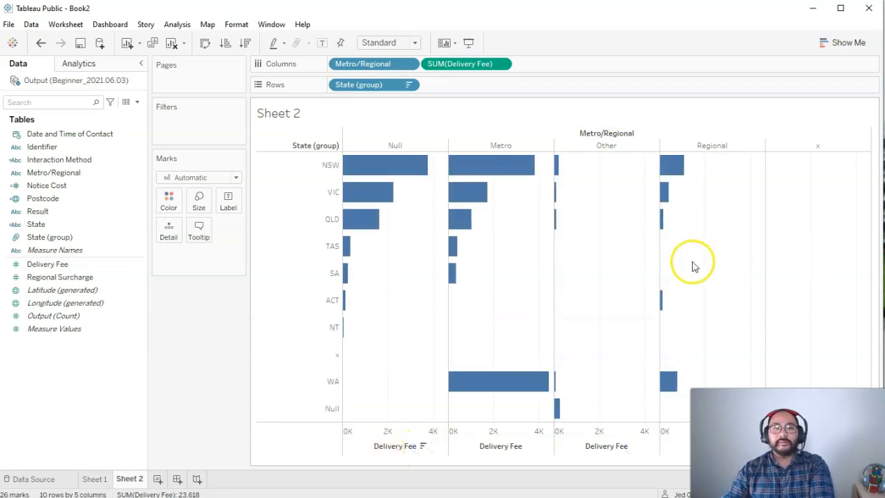